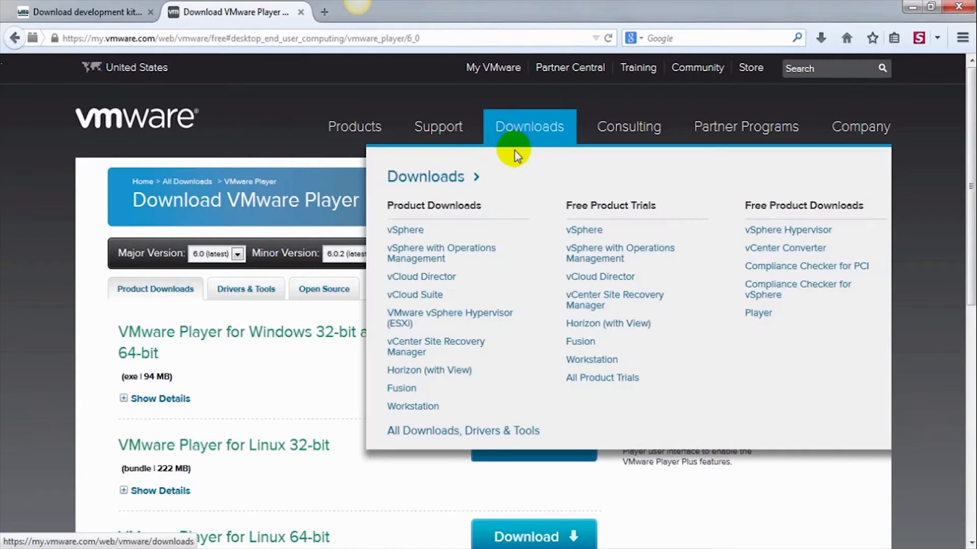
pyautogui.moveTo(738, 314)
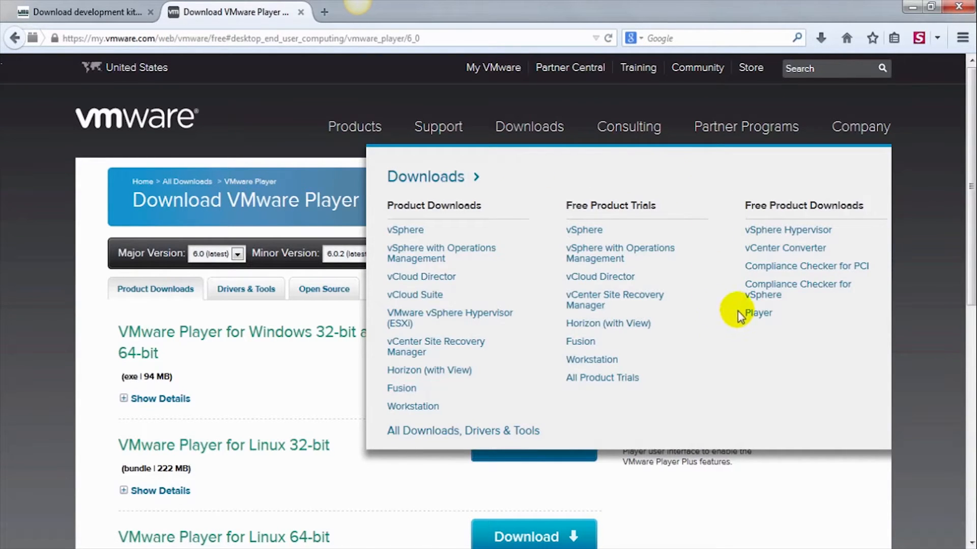
pyautogui.moveTo(654, 247)
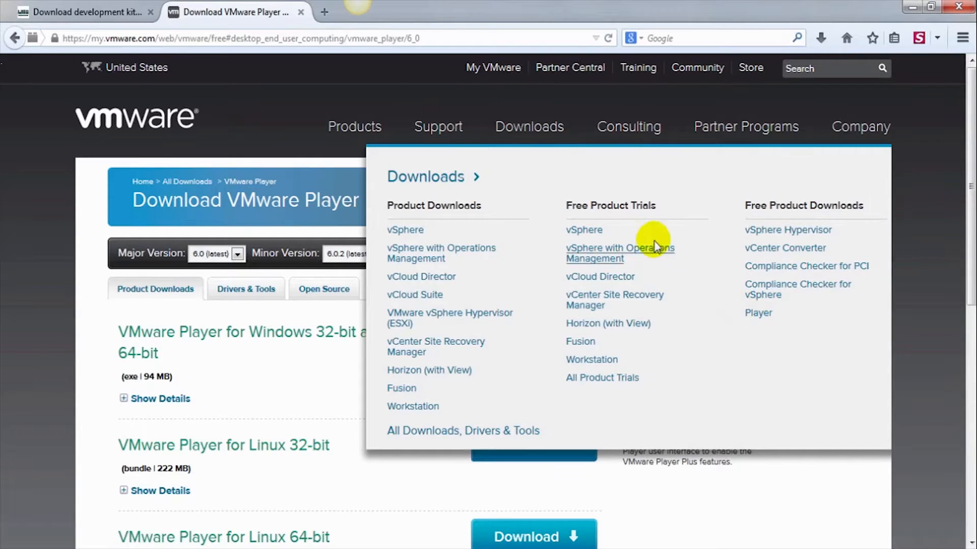
# Select the 2.01a multilanguage version from the License Central Demo list on the Wibu page
pyautogui.click(85, 12)
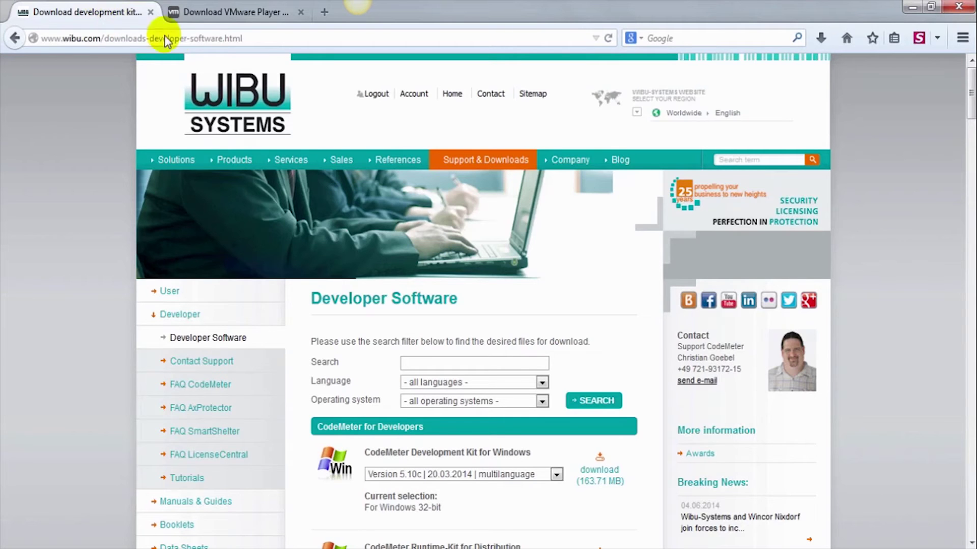
pyautogui.moveTo(376, 94)
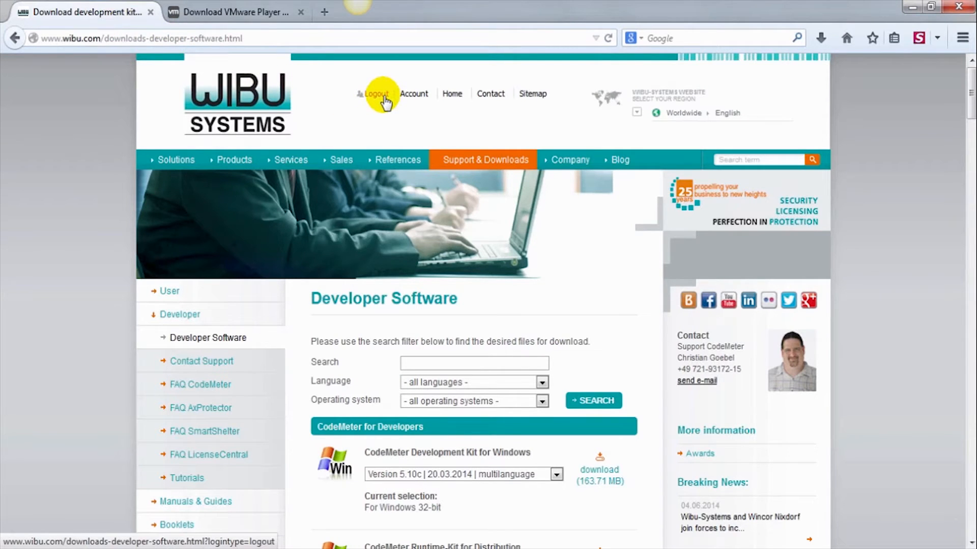
pyautogui.scroll(-3)
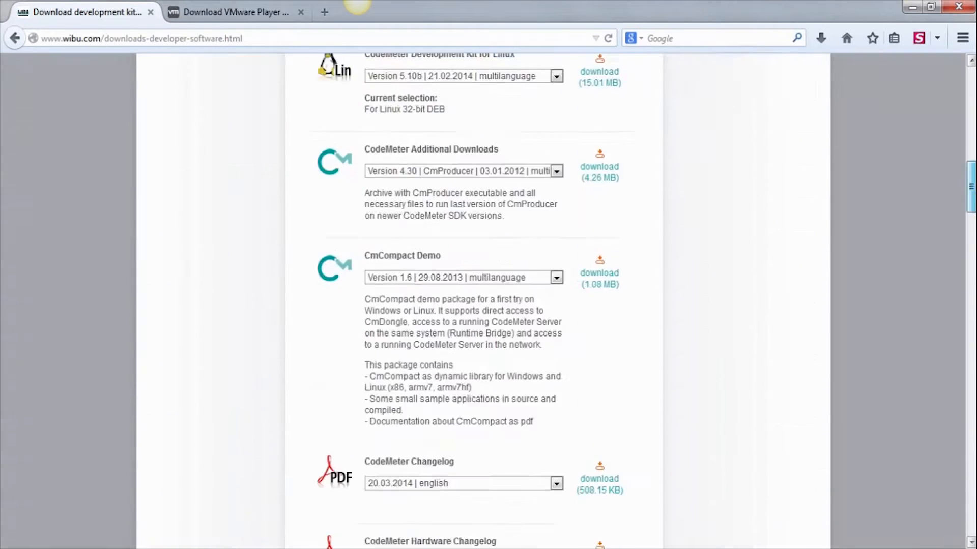
pyautogui.scroll(-3)
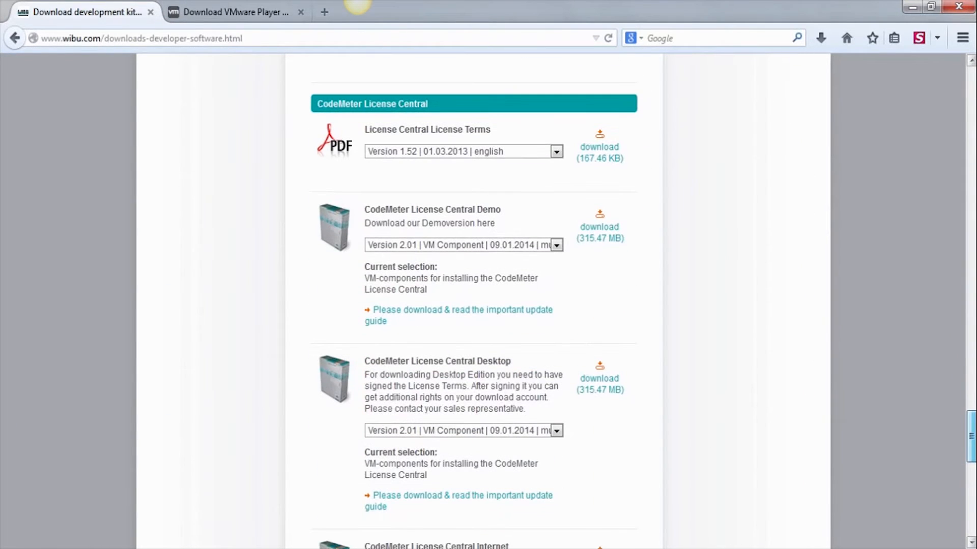
pyautogui.moveTo(557, 245)
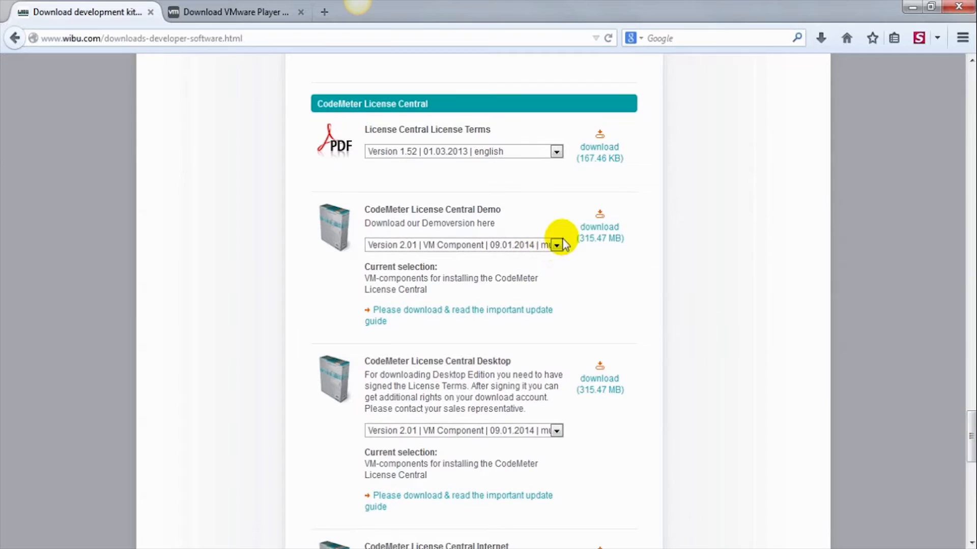
pyautogui.click(555, 245)
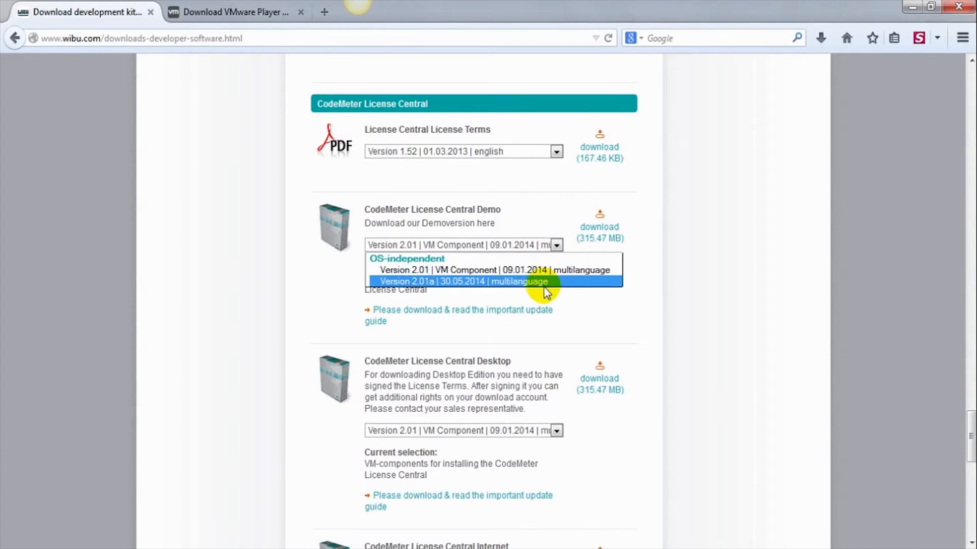
pyautogui.click(464, 282)
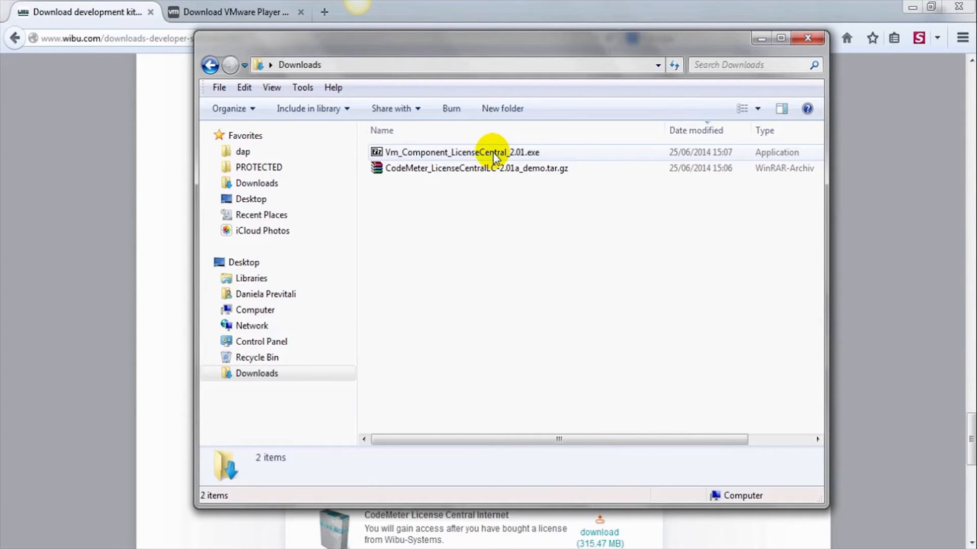
# Run Vm_Component_LicenseCentral_2.01.exe and extract it into the Downloads folder
pyautogui.doubleClick(455, 152)
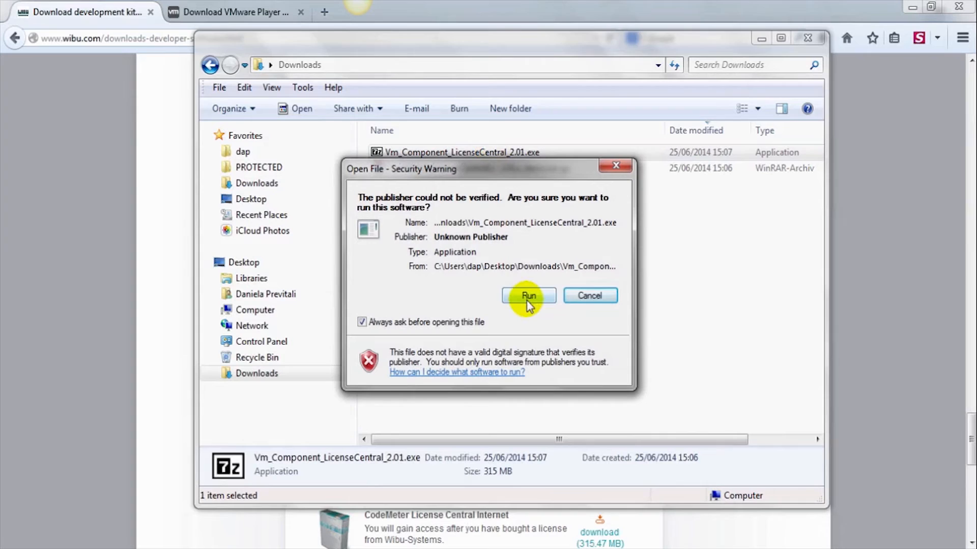
pyautogui.click(528, 295)
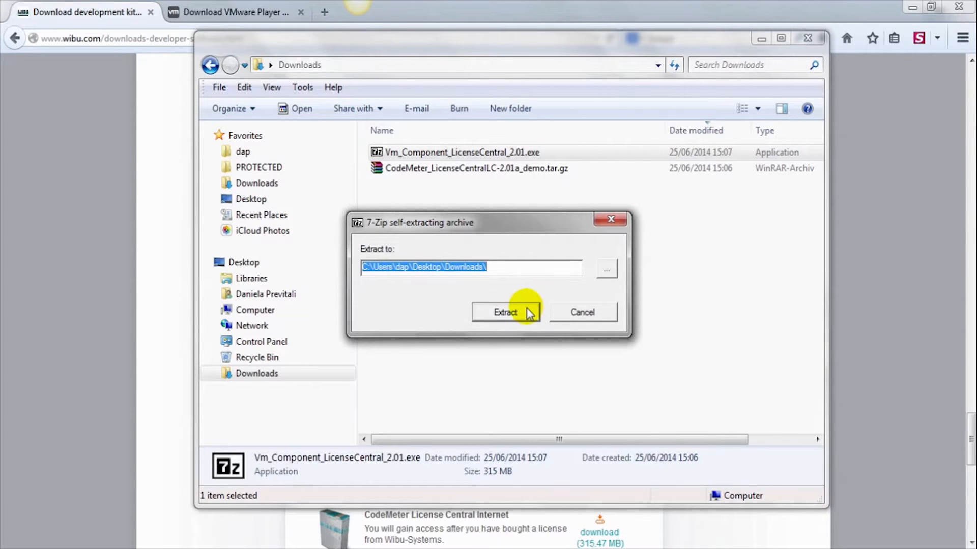
pyautogui.click(505, 312)
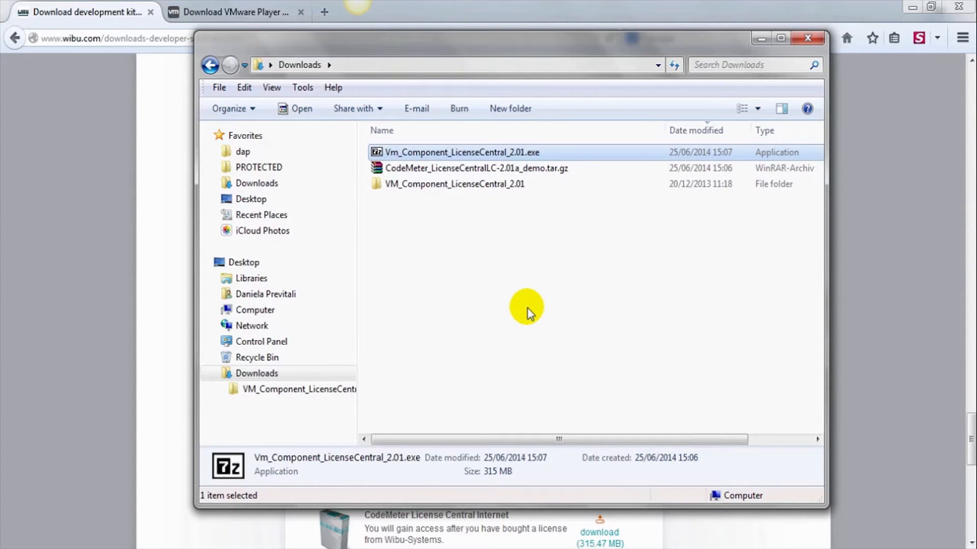
pyautogui.moveTo(520, 207)
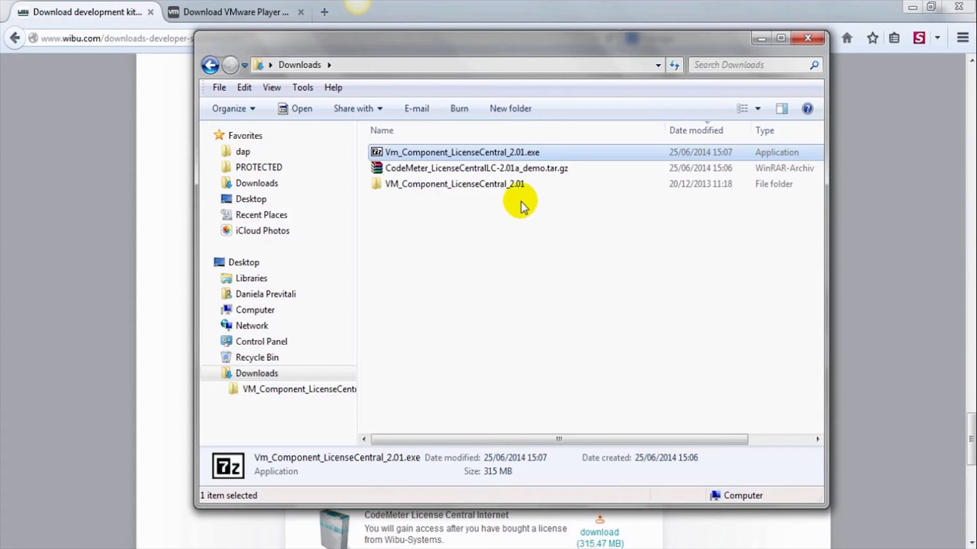
# Launch LicenseCentral.vmx from the extracted VM_Component_LicenseCentral_2.01 folder
pyautogui.doubleClick(455, 184)
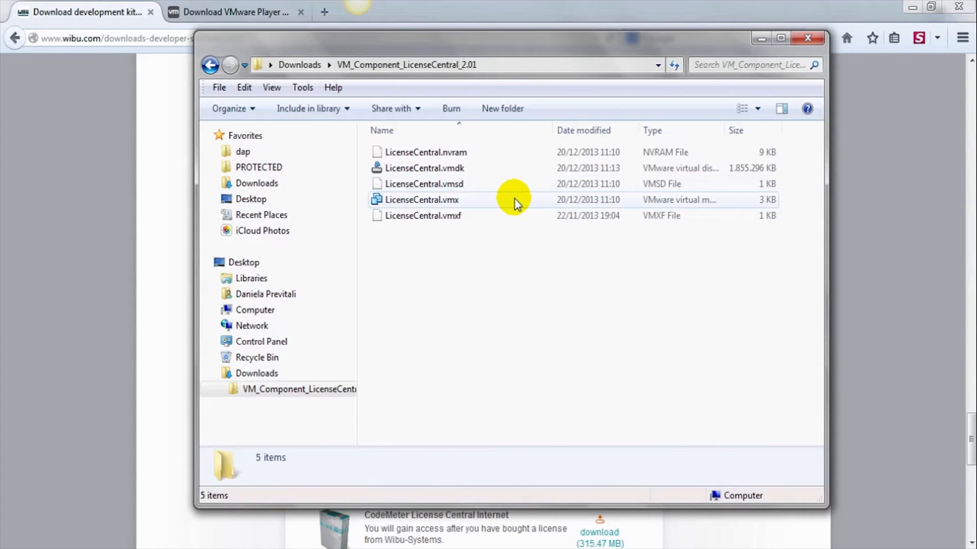
pyautogui.doubleClick(421, 199)
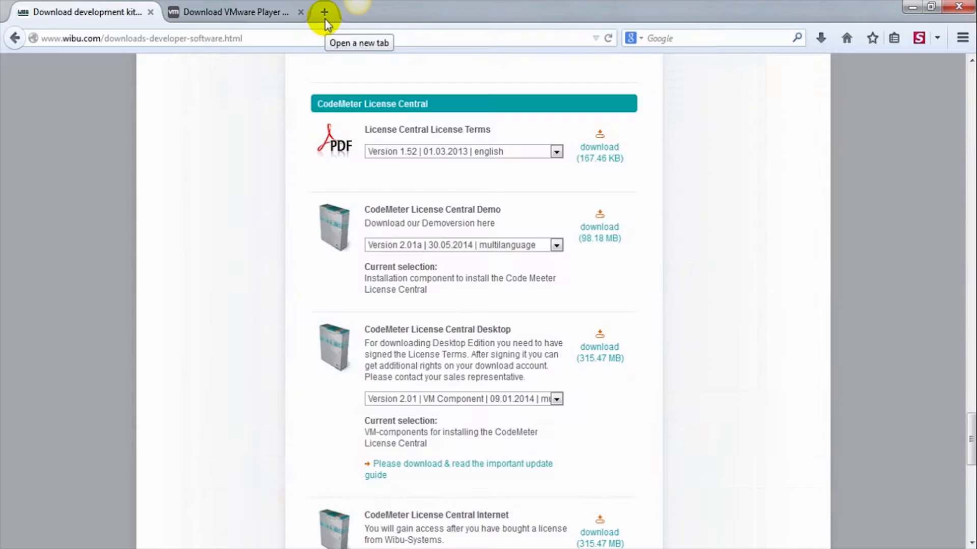
pyautogui.click(324, 13)
pyautogui.write('192.168.133.128:10000')
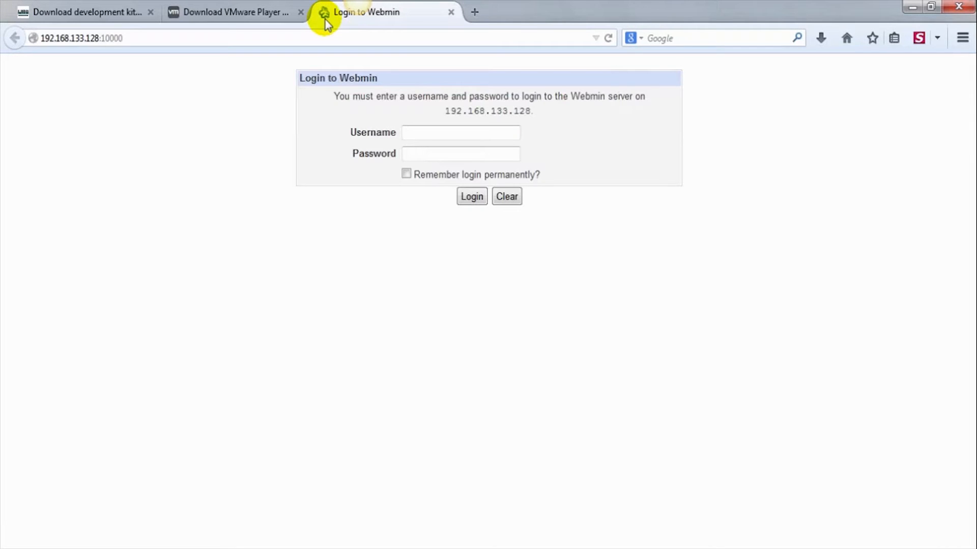
pyautogui.click(459, 133)
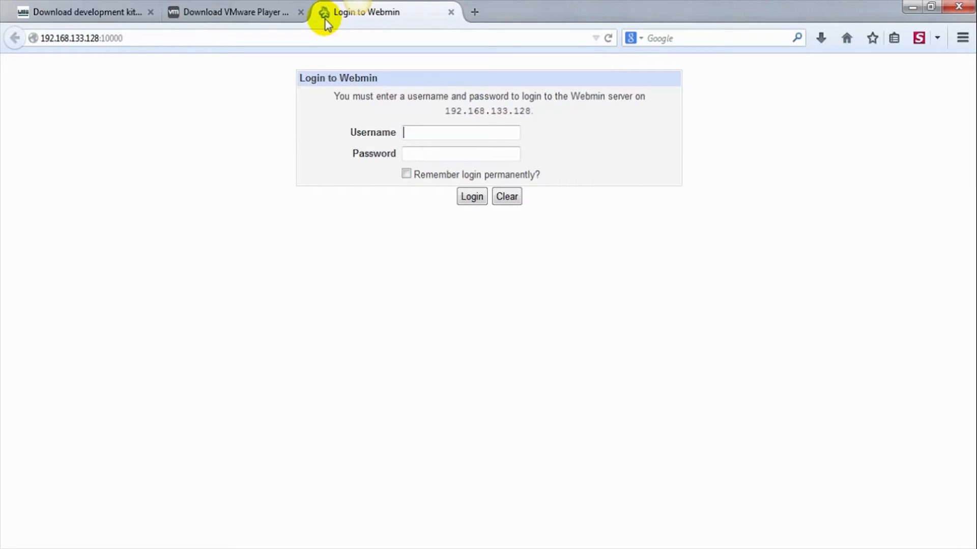
pyautogui.write('cmlcadmin')
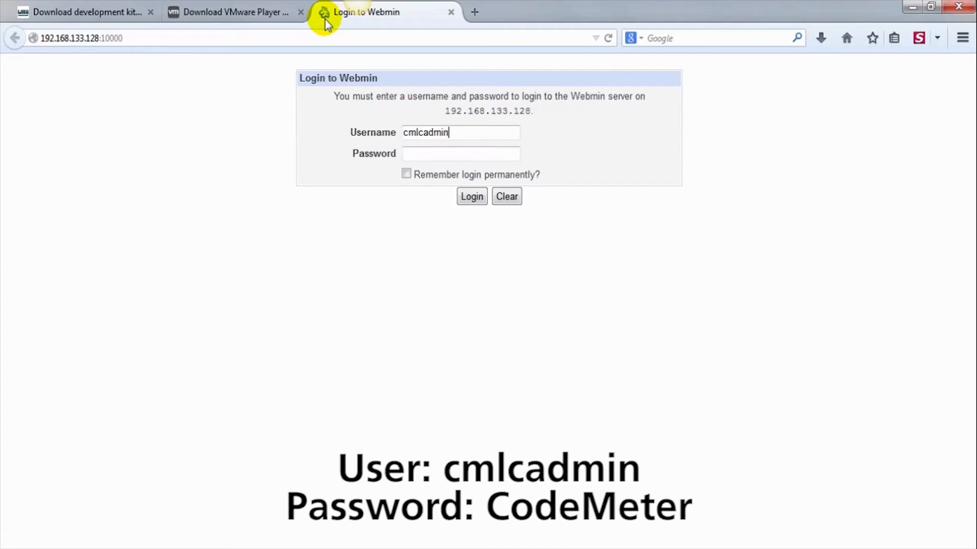
pyautogui.write('C')
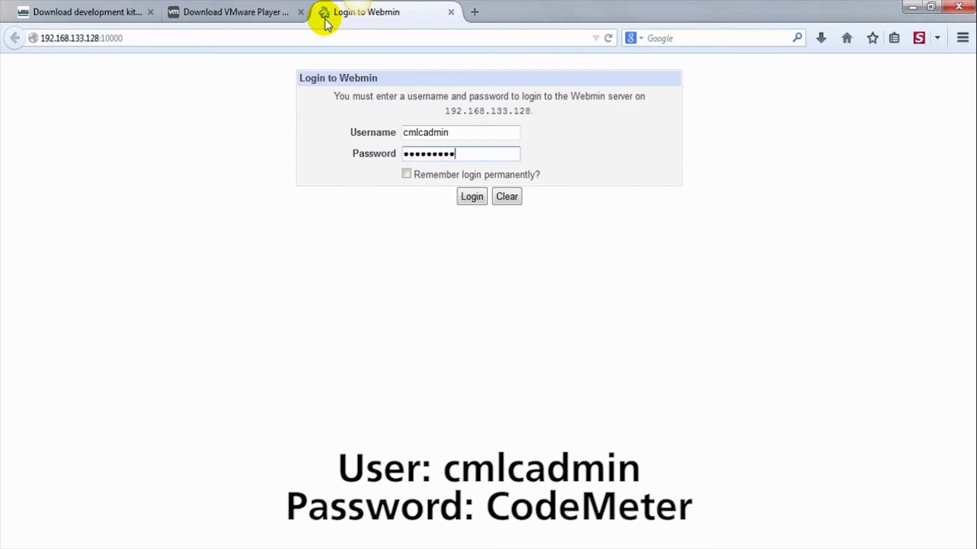
pyautogui.moveTo(446, 168)
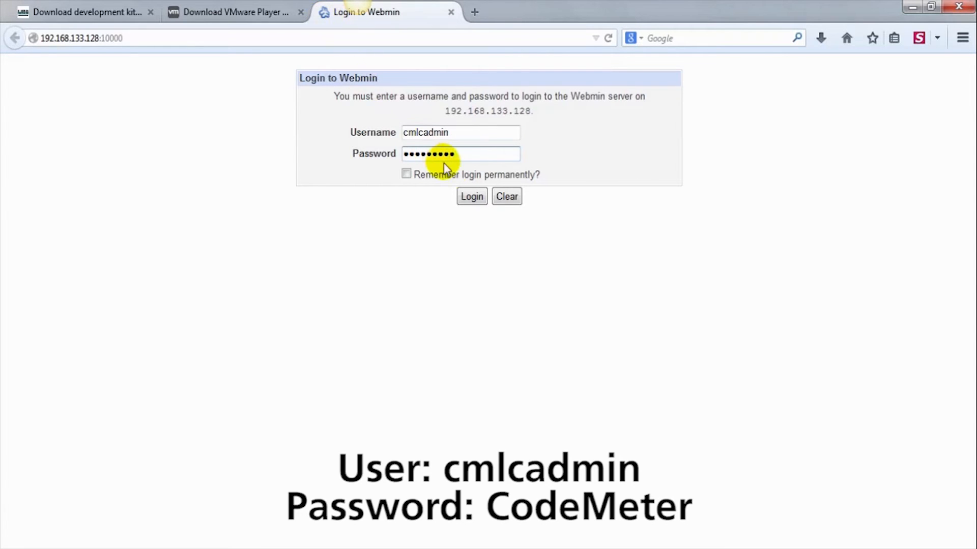
pyautogui.click(471, 196)
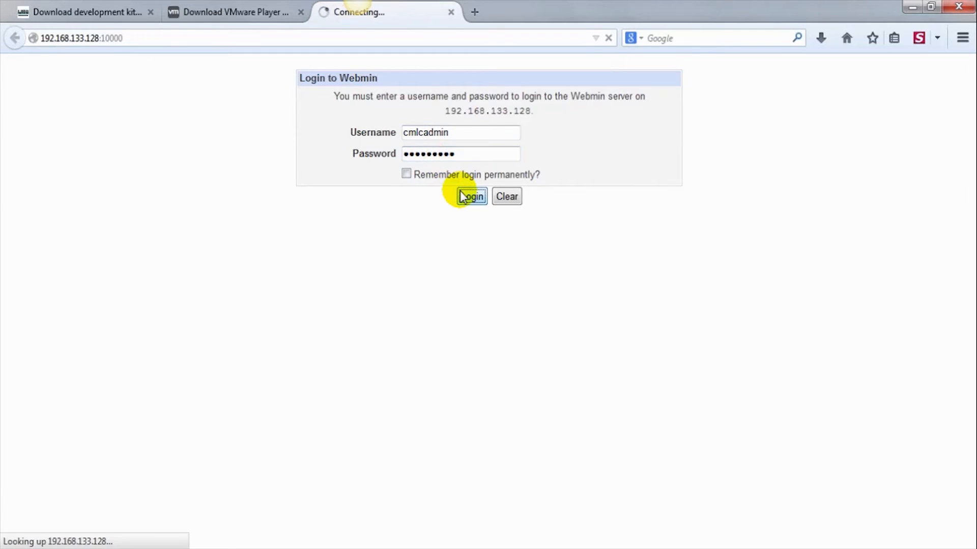
pyautogui.click(470, 196)
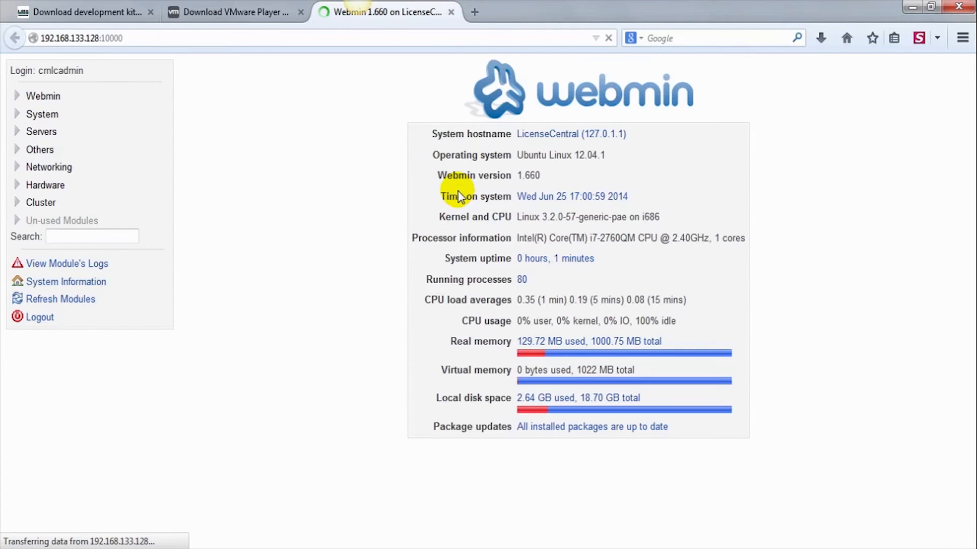
# In Custom Commands under Others, choose CodeMeter_LicenseCentralLC-2.01a_demo.tar.gz as the install file
pyautogui.click(39, 150)
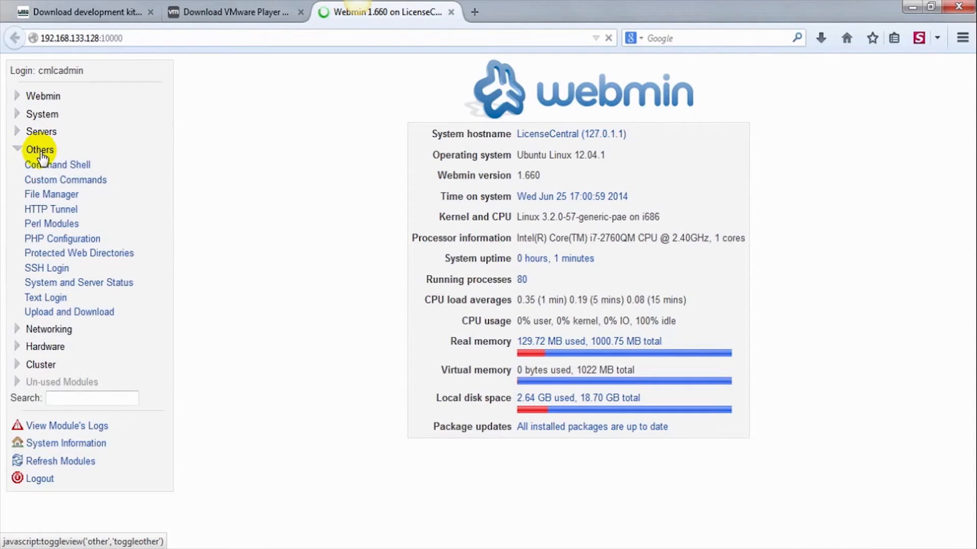
pyautogui.click(65, 180)
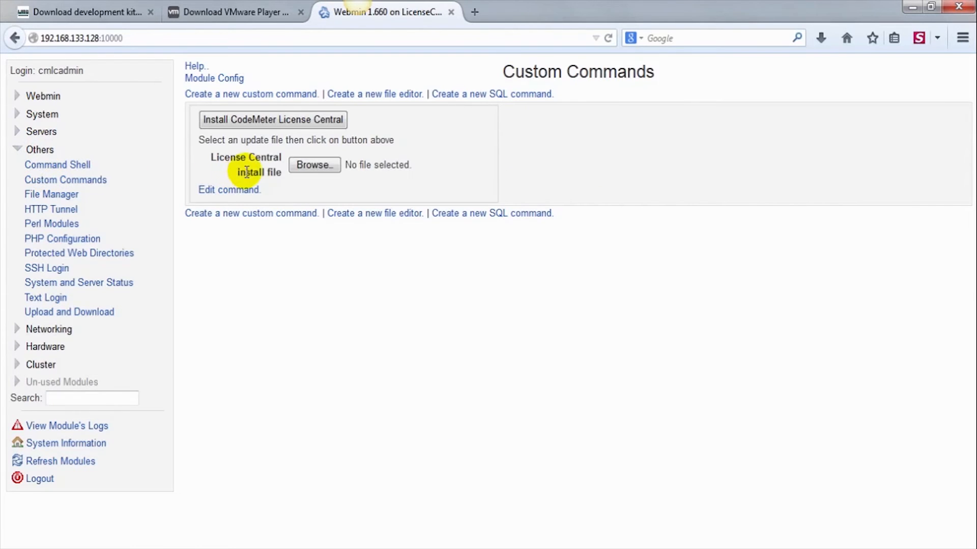
pyautogui.click(314, 165)
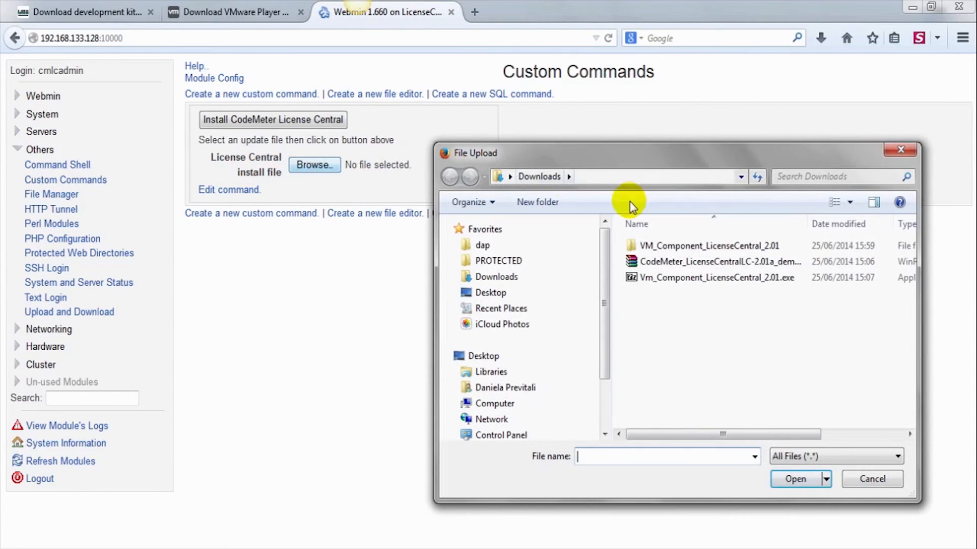
pyautogui.click(716, 261)
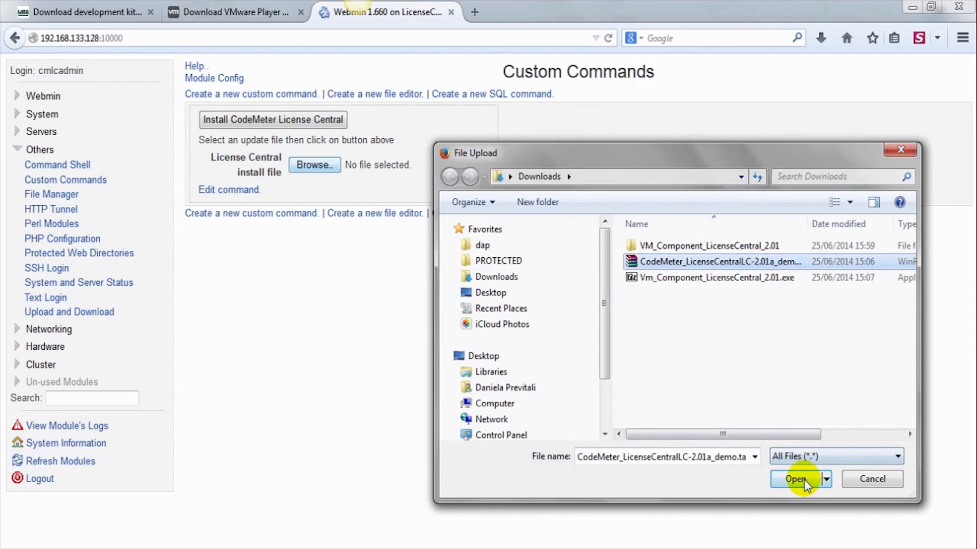
pyautogui.click(796, 479)
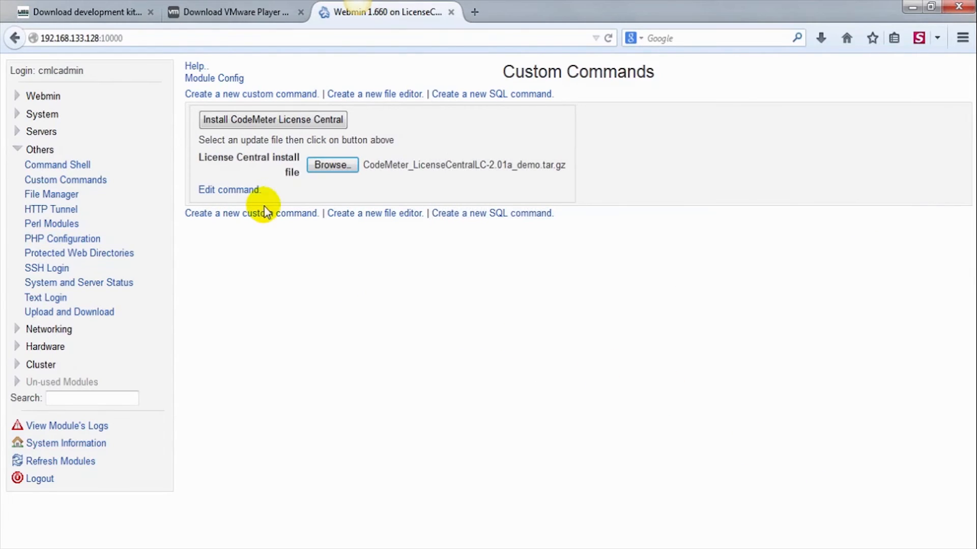
# Run Install CodeMeter License Central and view the 2.01a success message in the output
pyautogui.click(272, 120)
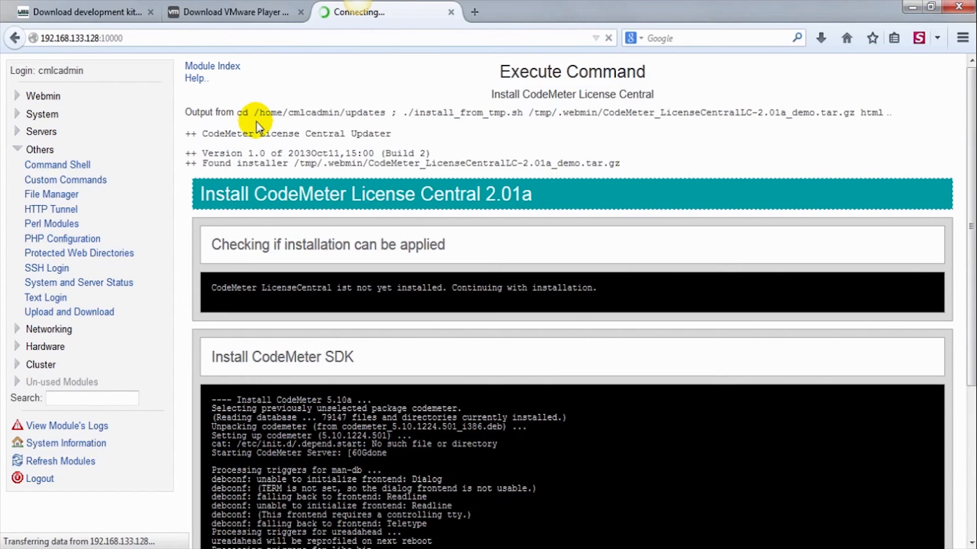
pyautogui.scroll(-3)
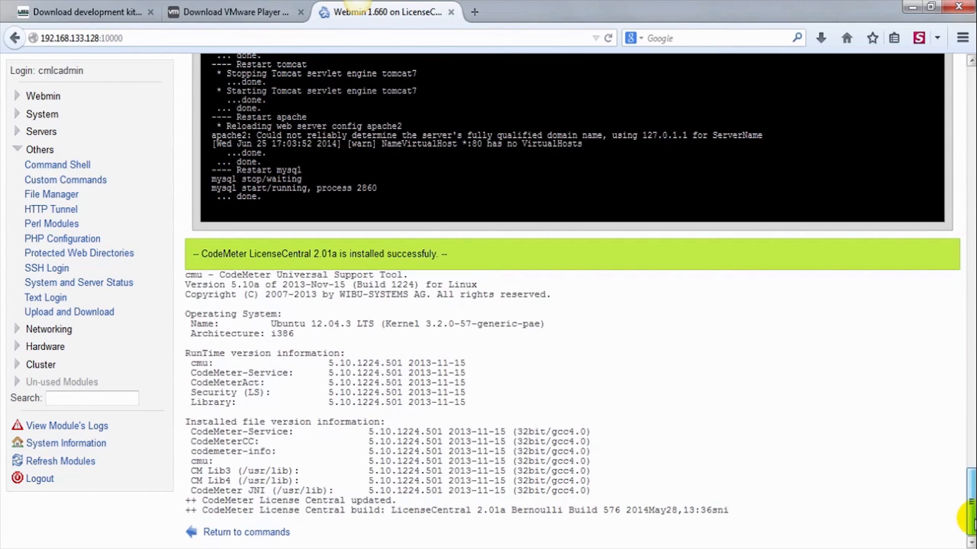
pyautogui.click(624, 12)
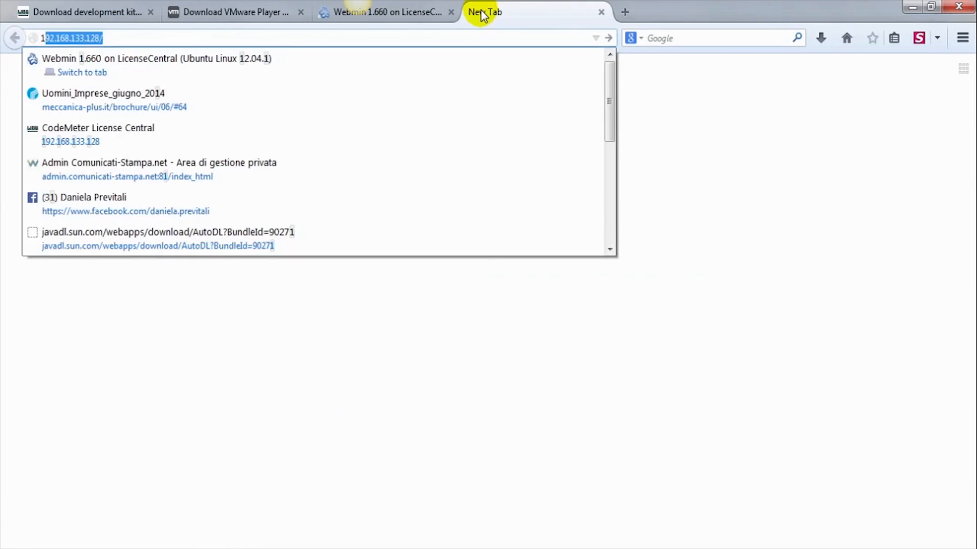
pyautogui.click(70, 141)
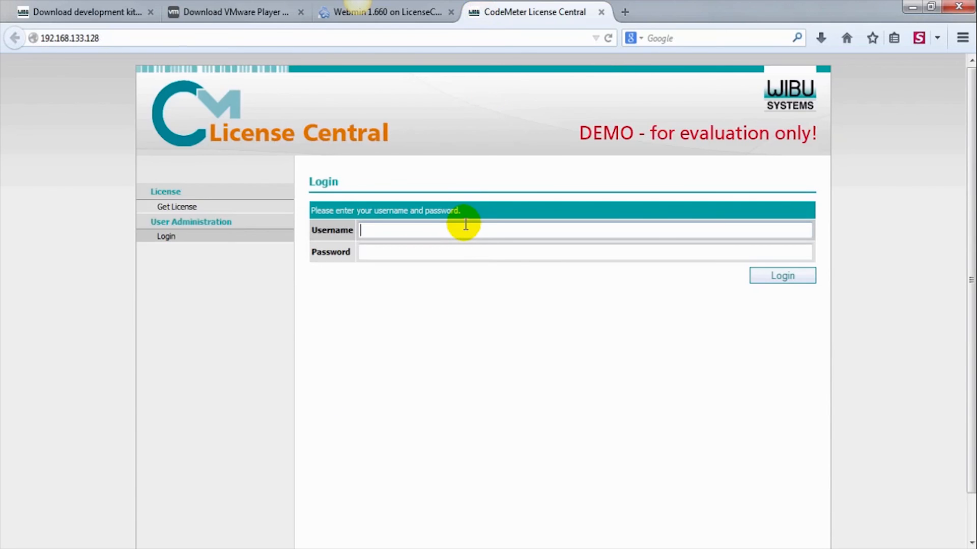
pyautogui.write('sales')
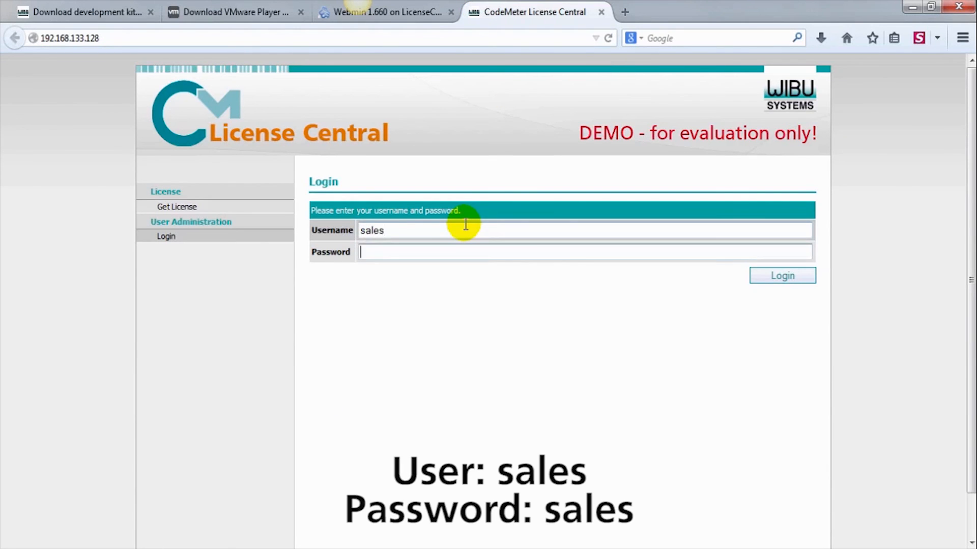
pyautogui.click(782, 276)
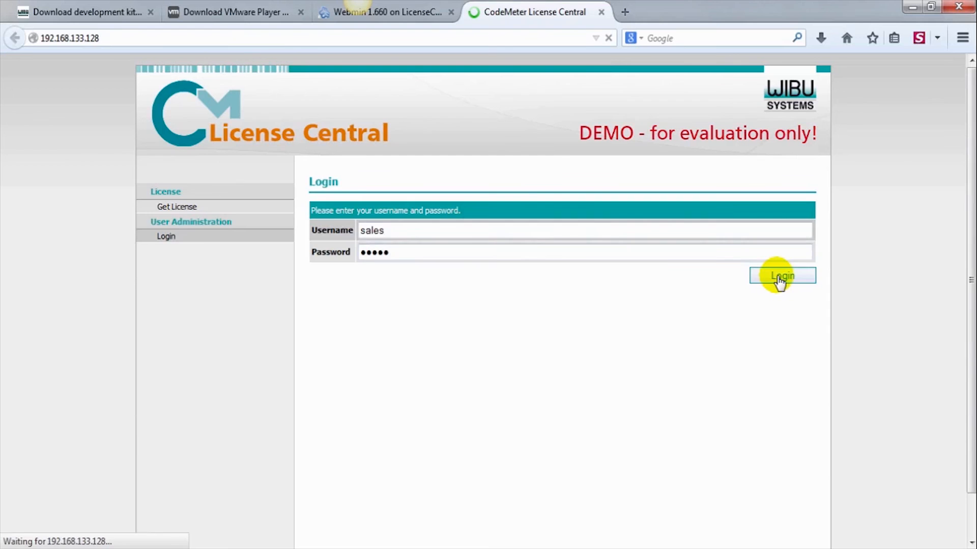
pyautogui.click(781, 275)
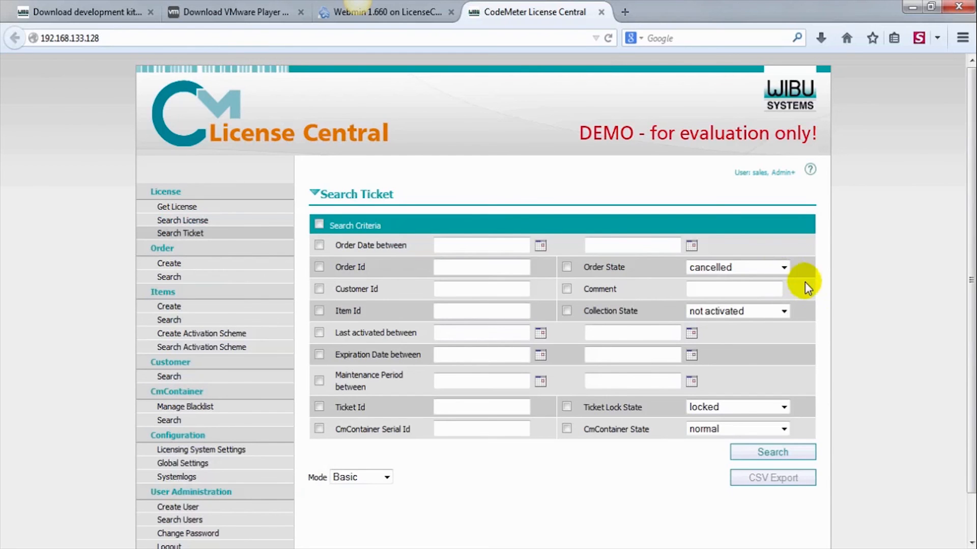